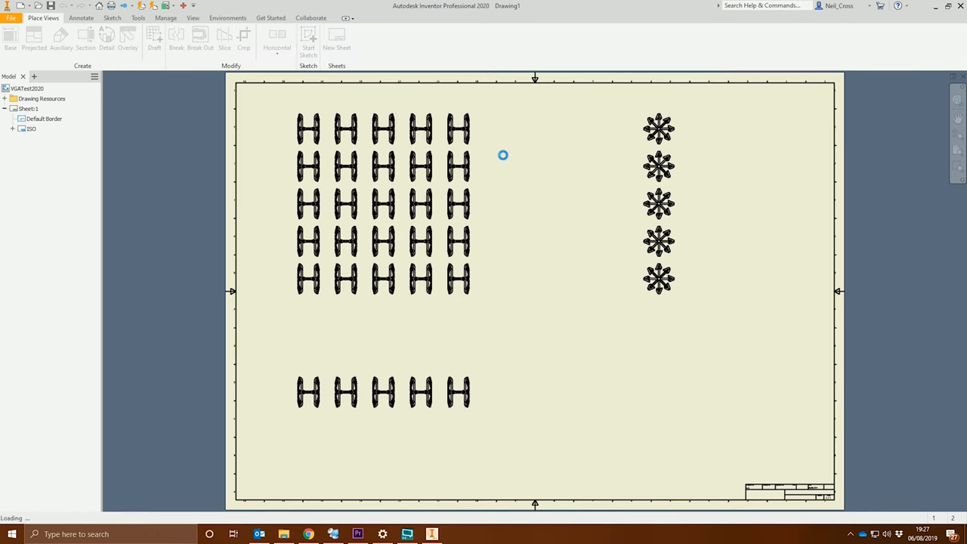
mouse_move(505, 159)
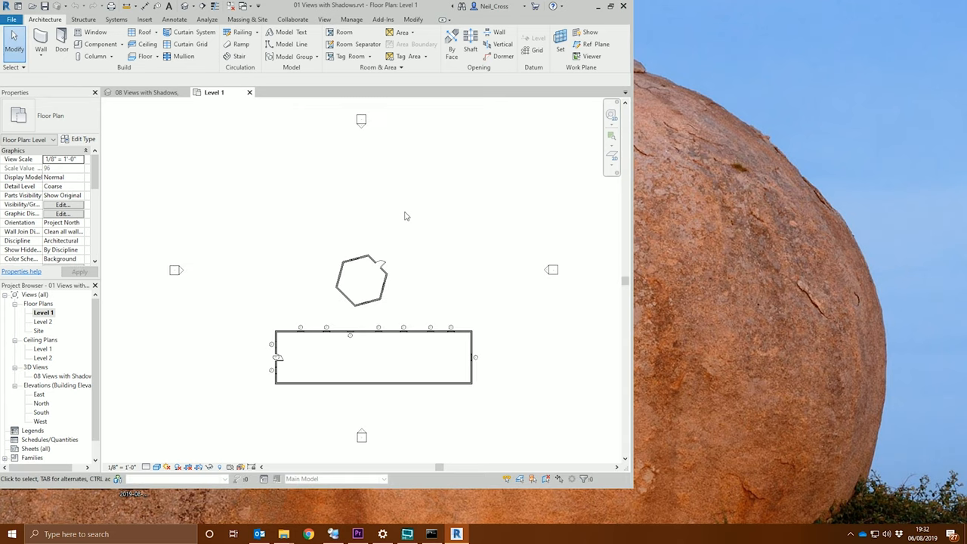
Open the Level 1 floor plan view from the Project Browser in Revit.
double_click(62, 376)
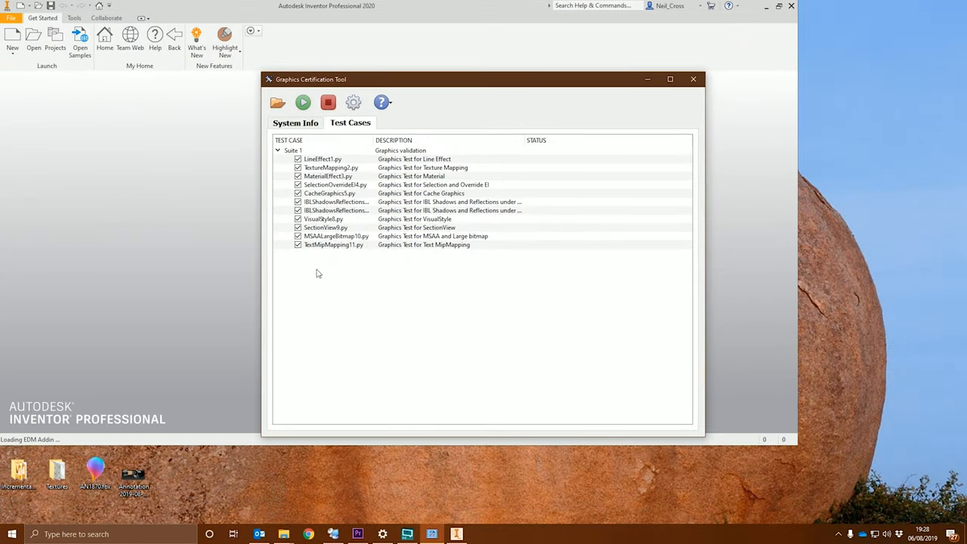
Show the Test Cases list in the Graphics Certification Tool with all eleven tests ticked.
left_click(692, 78)
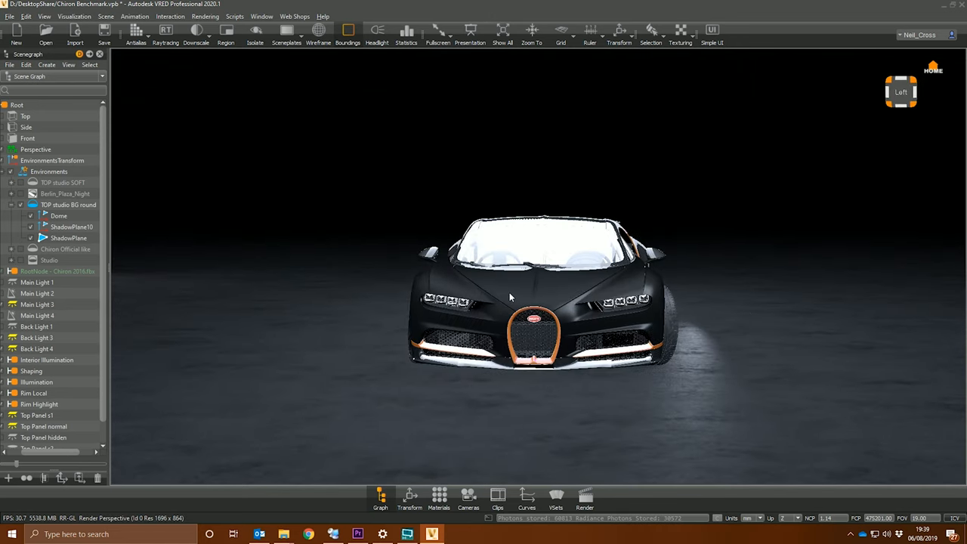
Orbit the Chiron to a front three-quarter view and start a raytraced render.
left_click_drag(510, 297, 561, 293)
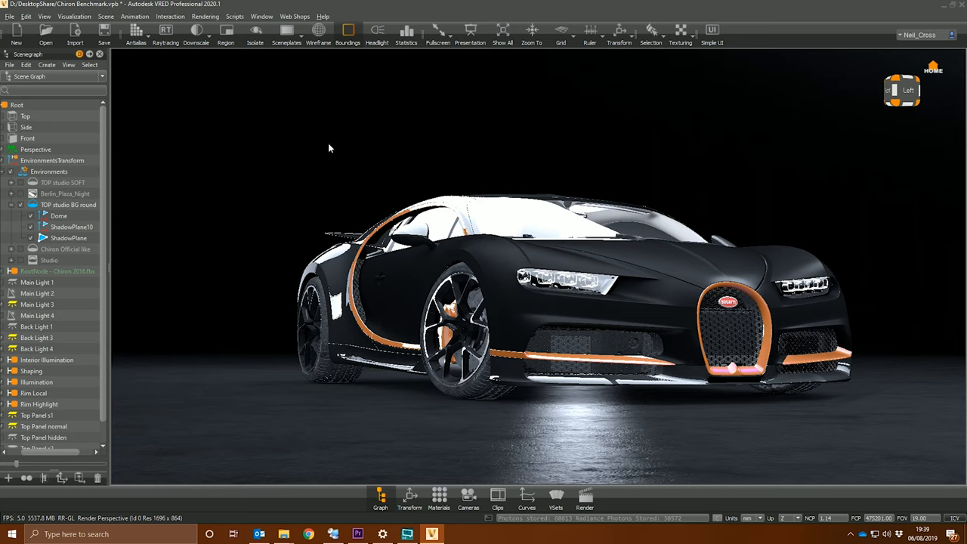
mouse_move(181, 85)
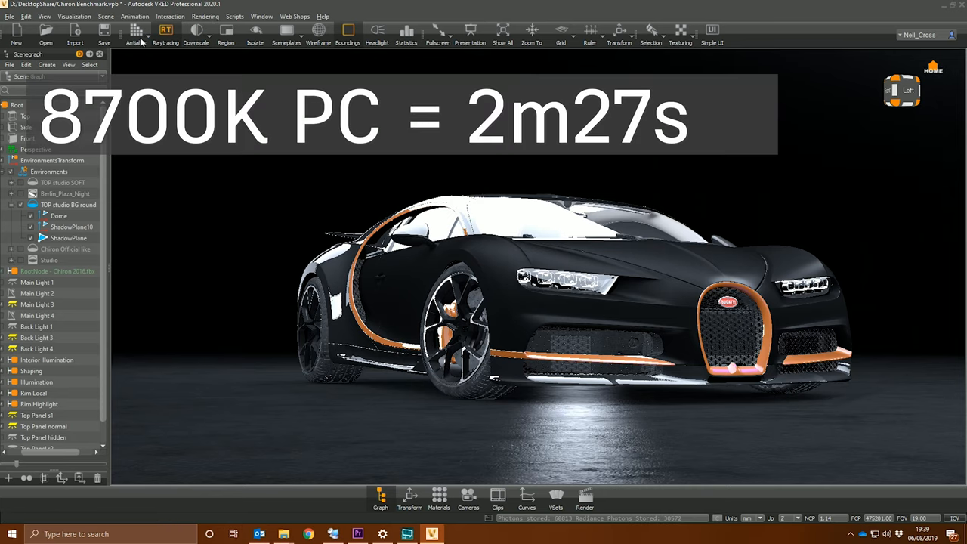
left_click(163, 31)
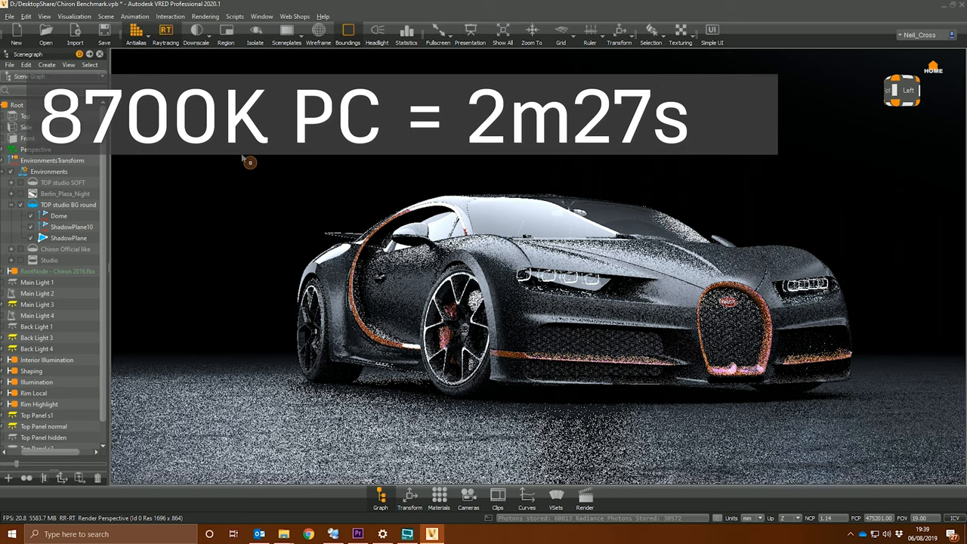